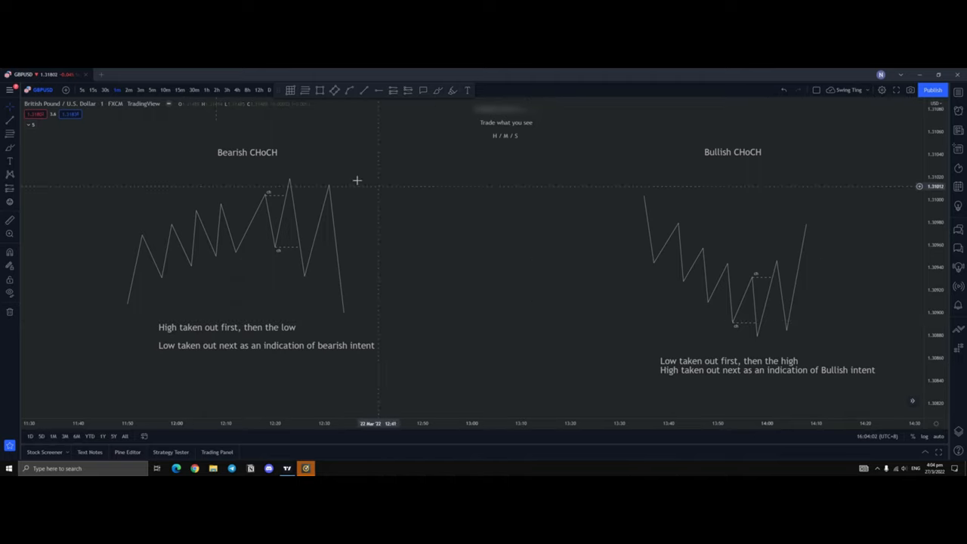
{"action": "mouse_move", "coordinate": [297, 180]}
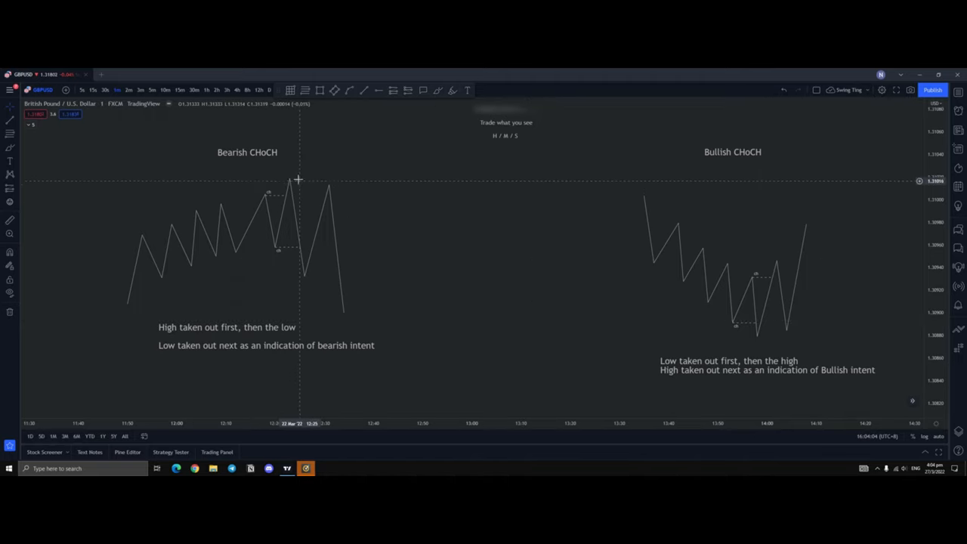
{"action": "mouse_move", "coordinate": [295, 249]}
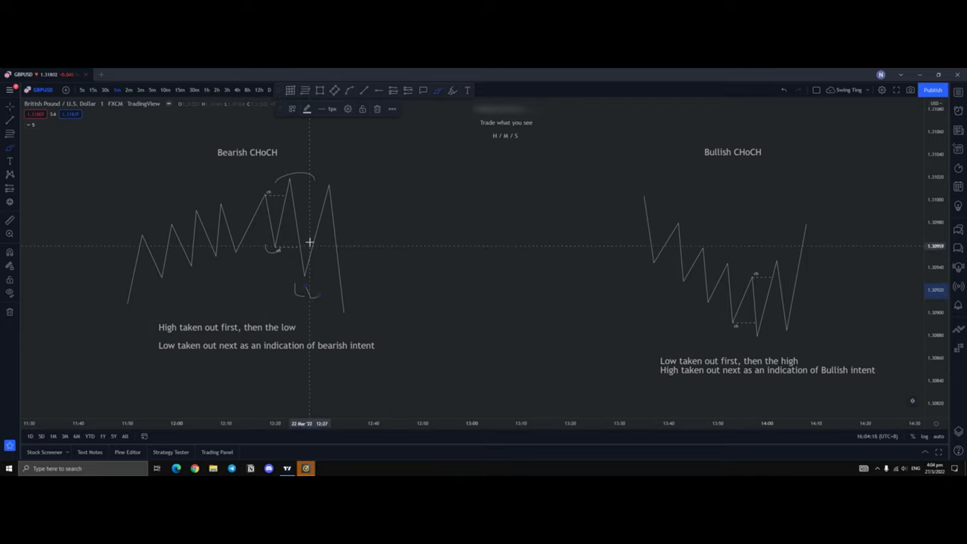
{"action": "mouse_move", "coordinate": [354, 243]}
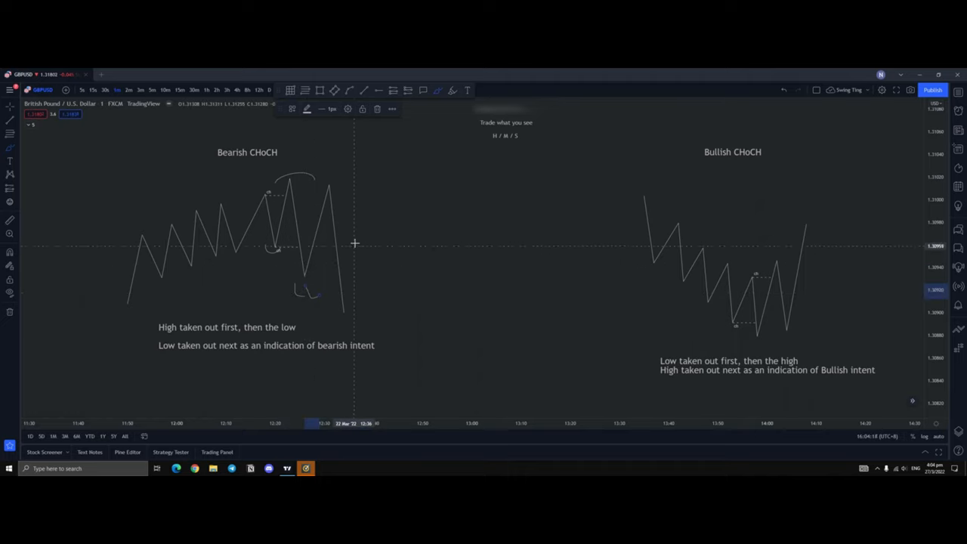
{"action": "mouse_move", "coordinate": [302, 178]}
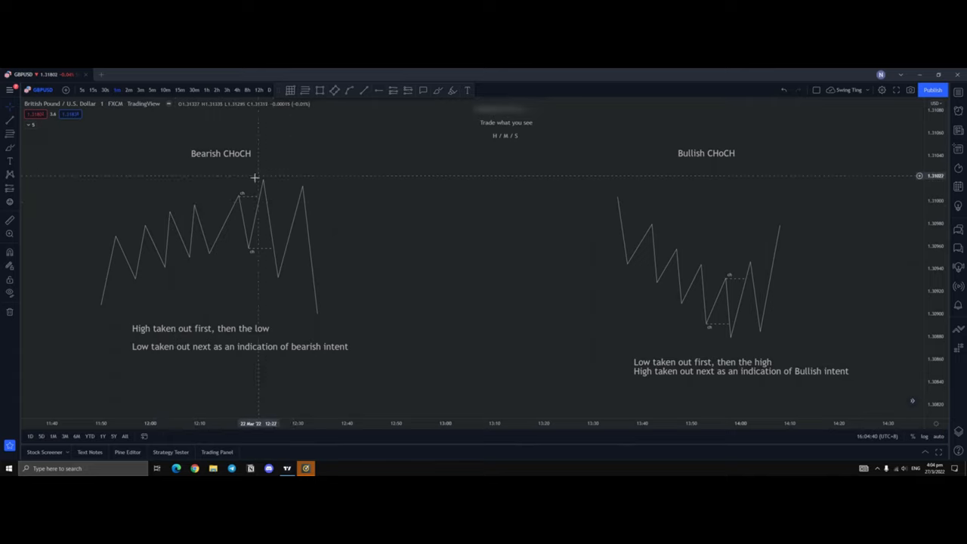
{"action": "mouse_move", "coordinate": [572, 293]}
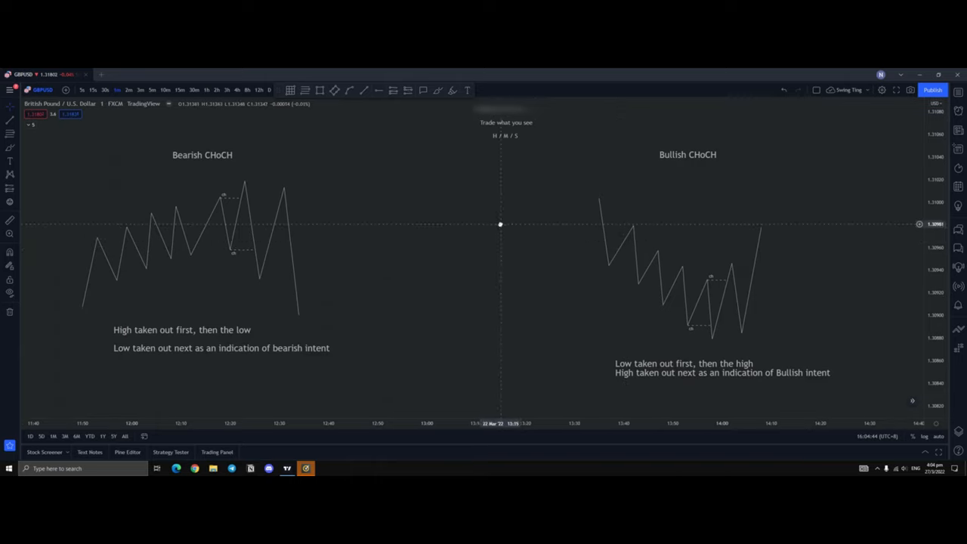
{"action": "mouse_move", "coordinate": [653, 227]}
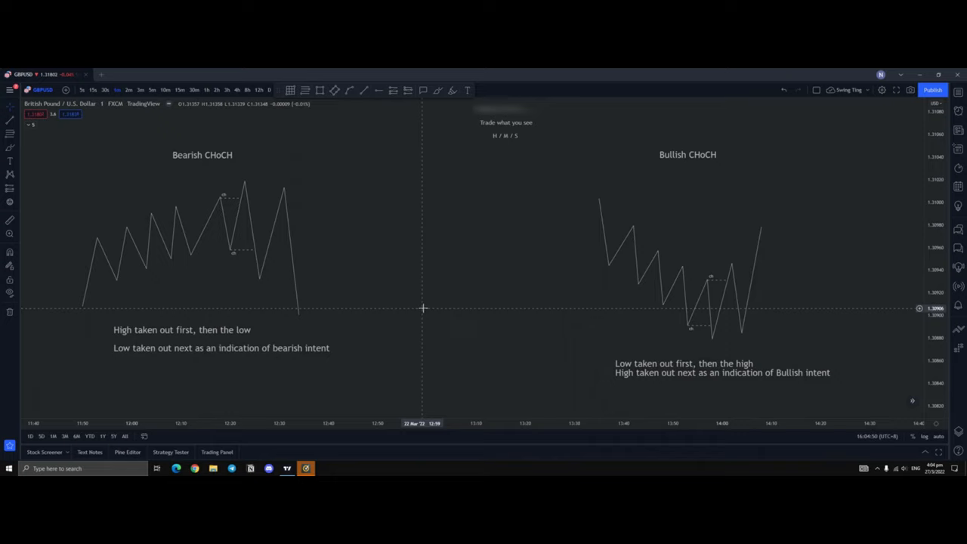
{"action": "mouse_move", "coordinate": [419, 307]}
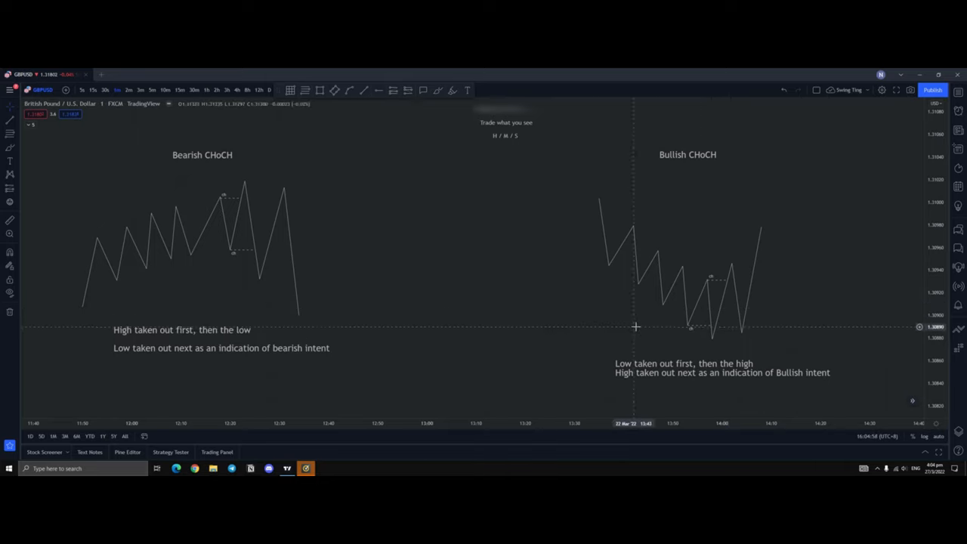
{"action": "mouse_move", "coordinate": [677, 266]}
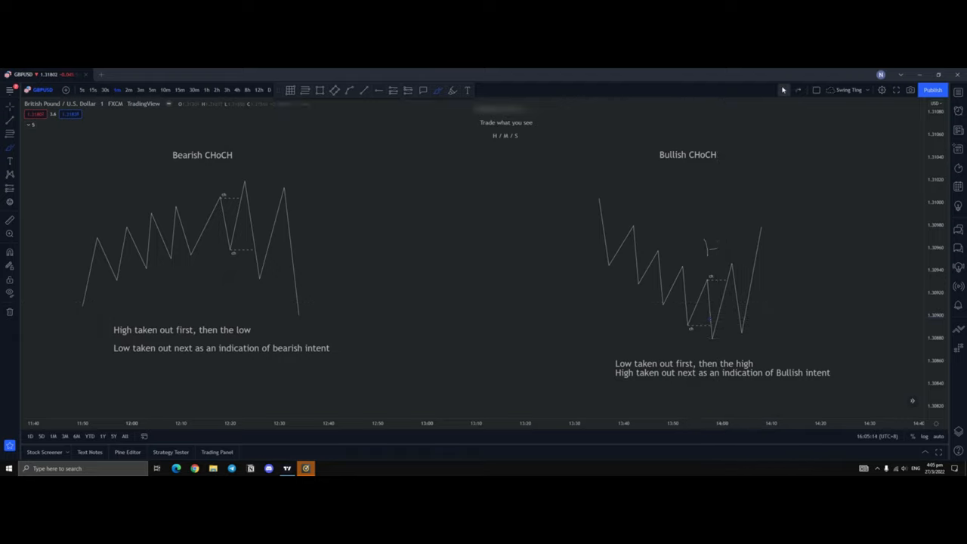
{"action": "mouse_move", "coordinate": [728, 252]}
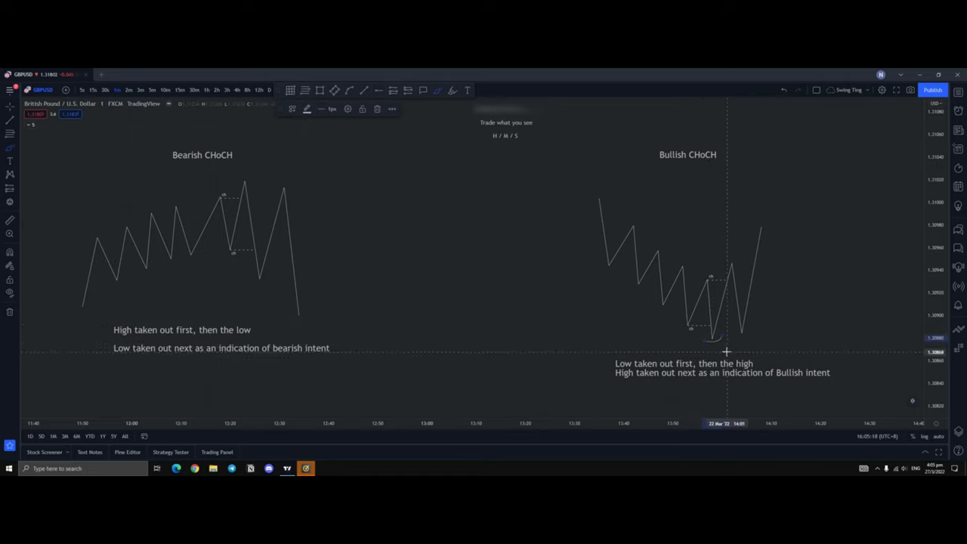
{"action": "mouse_move", "coordinate": [703, 338]}
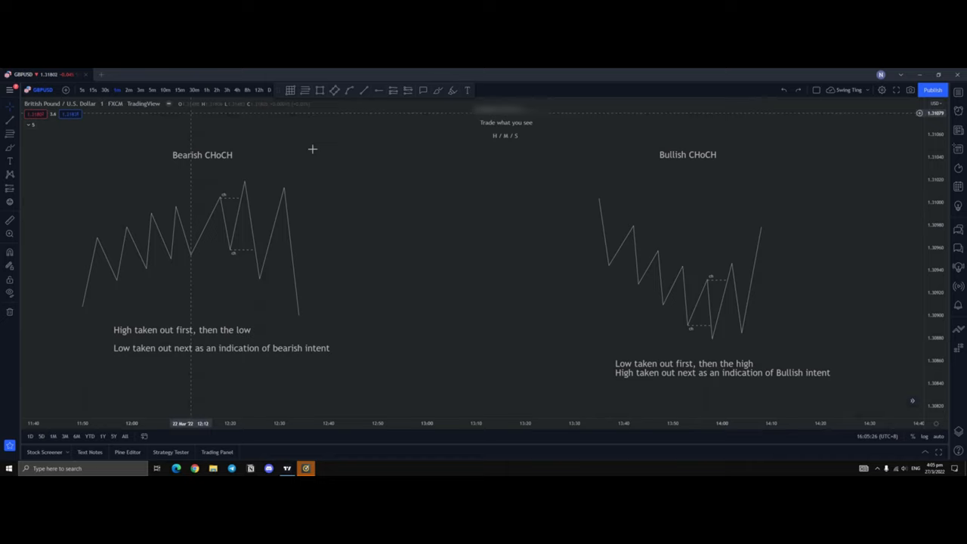
{"action": "mouse_move", "coordinate": [433, 279]}
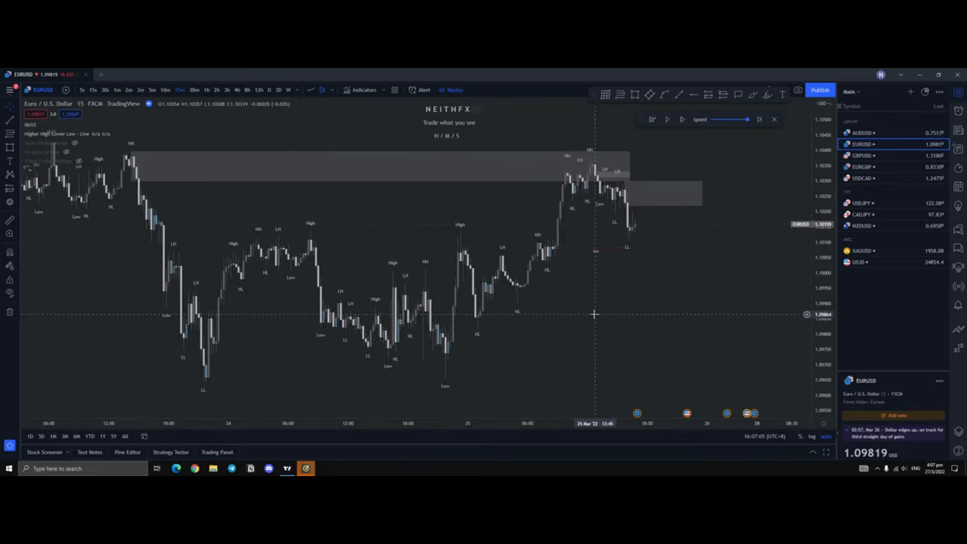
{"action": "mouse_move", "coordinate": [192, 125]}
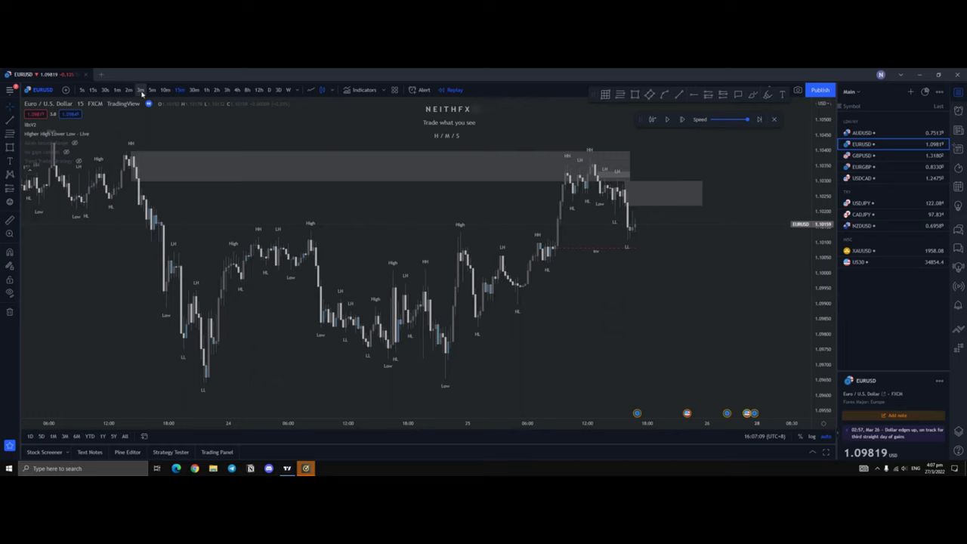
Switch the EURUSD chart to the 5-minute timeframe
{"action": "left_click", "coordinate": [141, 90]}
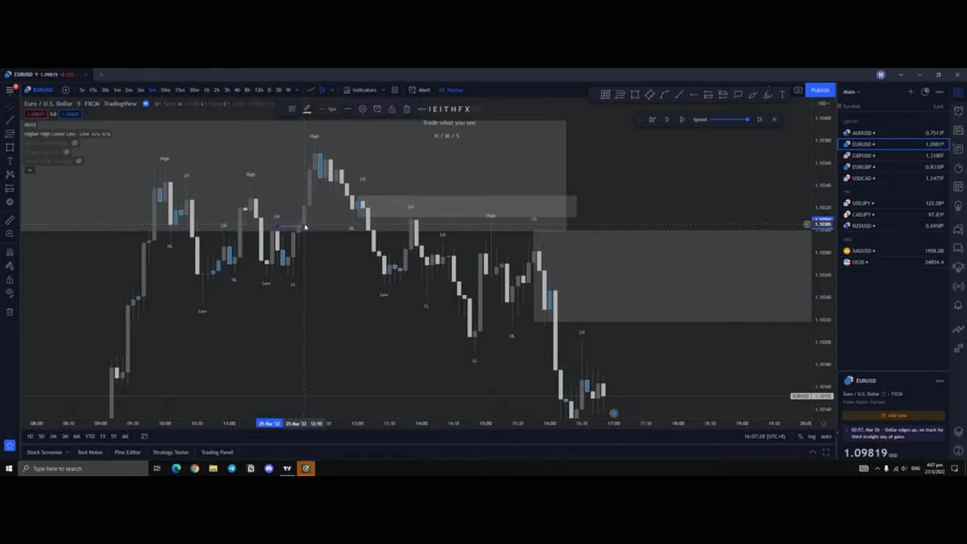
{"action": "mouse_move", "coordinate": [287, 229]}
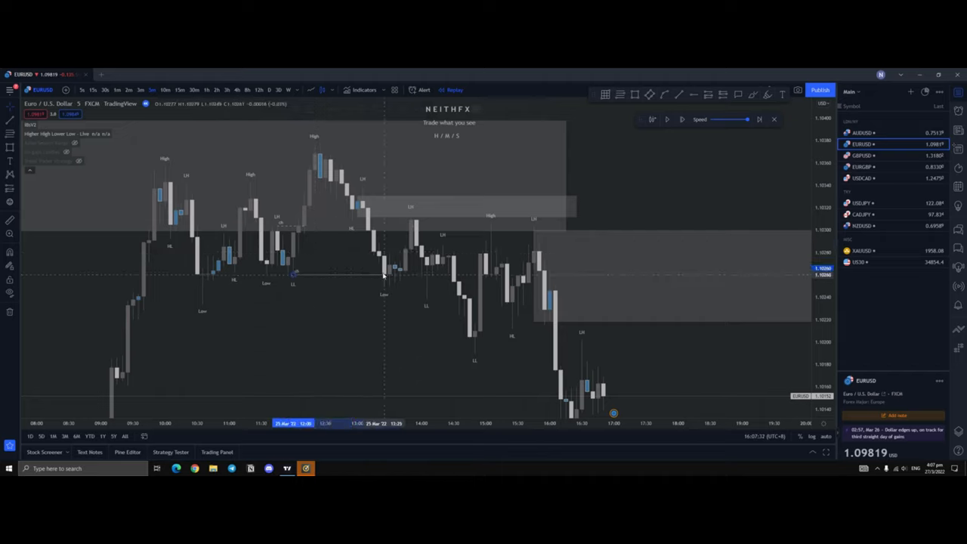
{"action": "right_click", "coordinate": [385, 276]}
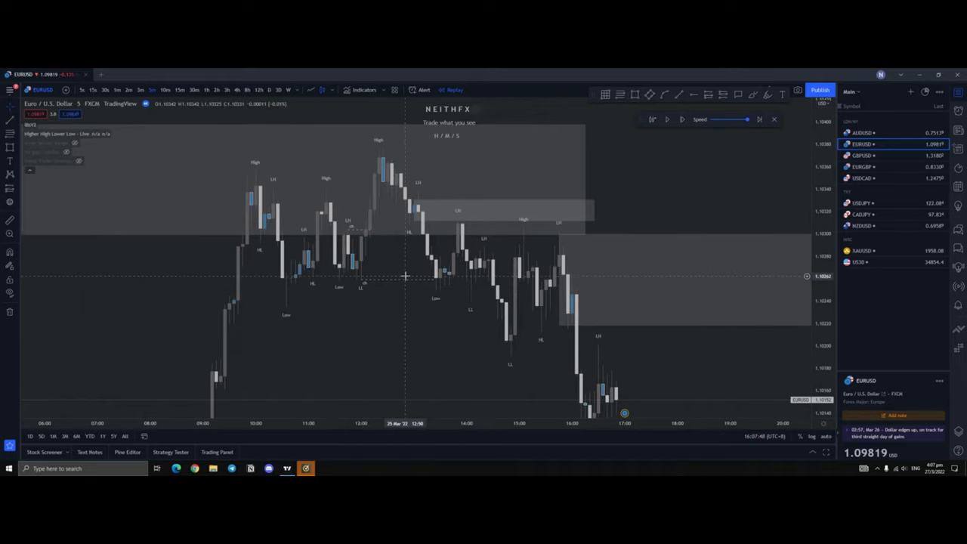
{"action": "mouse_move", "coordinate": [395, 129]}
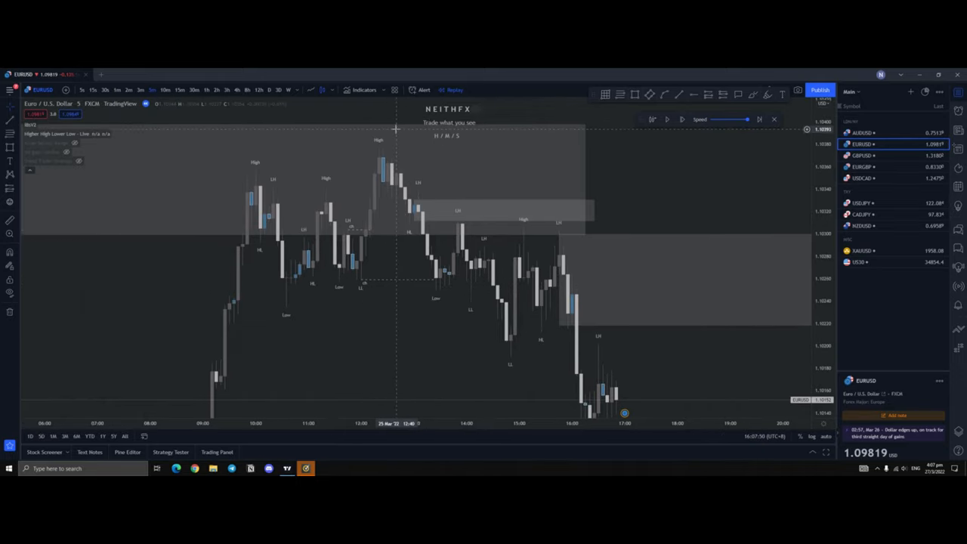
{"action": "mouse_move", "coordinate": [385, 317]}
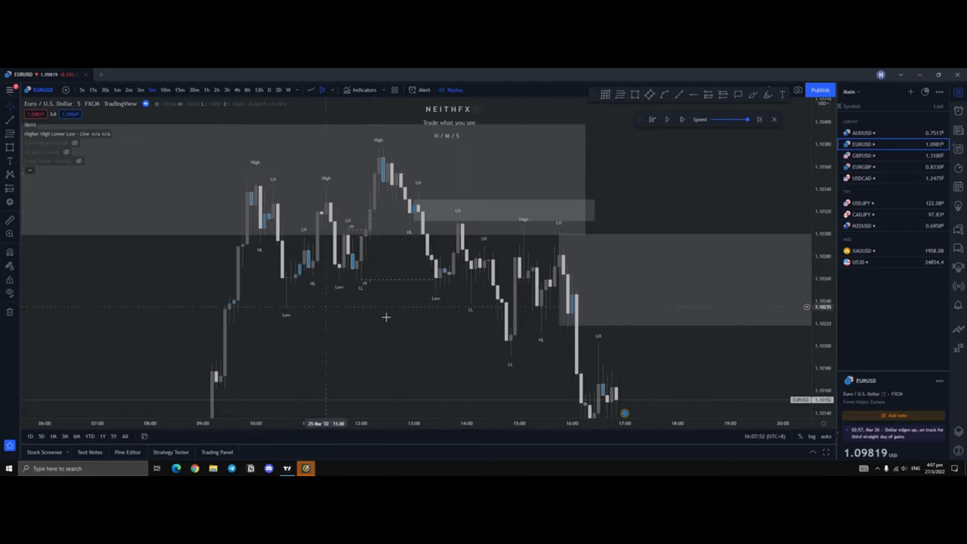
{"action": "mouse_move", "coordinate": [392, 314]}
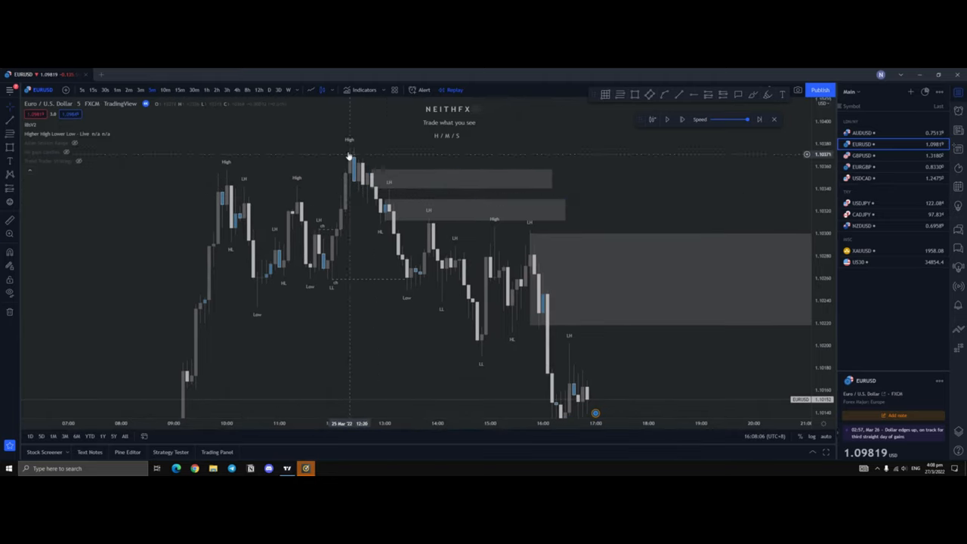
{"action": "mouse_move", "coordinate": [392, 194]}
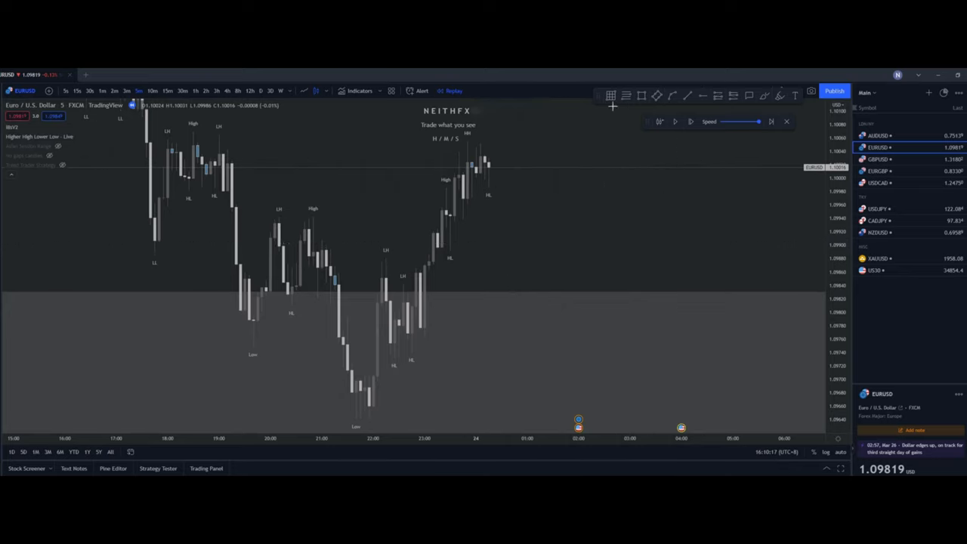
{"action": "mouse_move", "coordinate": [510, 225]}
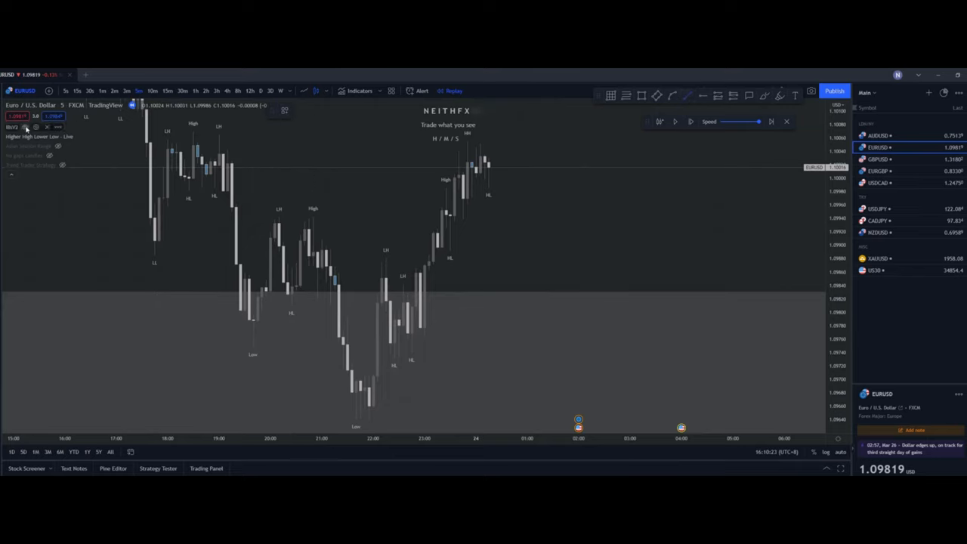
{"action": "mouse_move", "coordinate": [305, 207]}
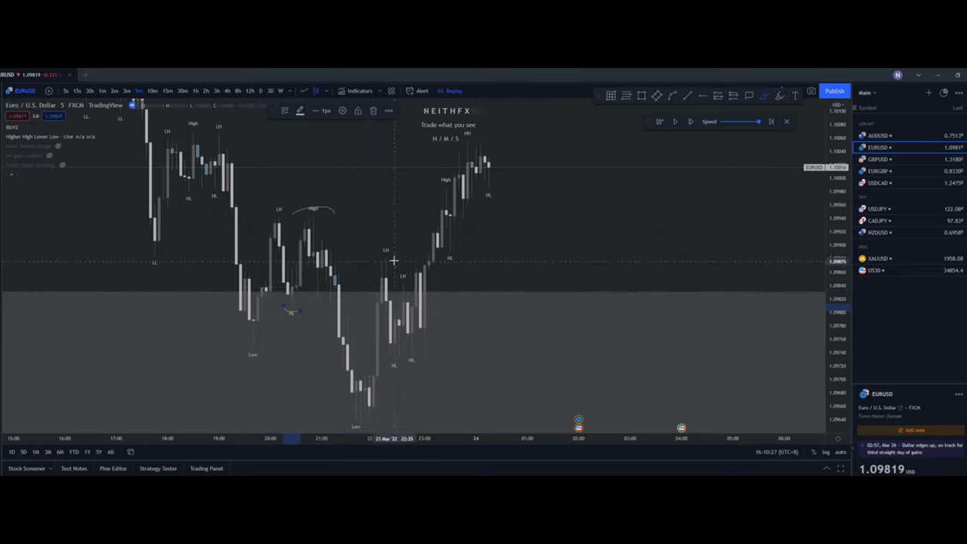
{"action": "mouse_move", "coordinate": [325, 233]}
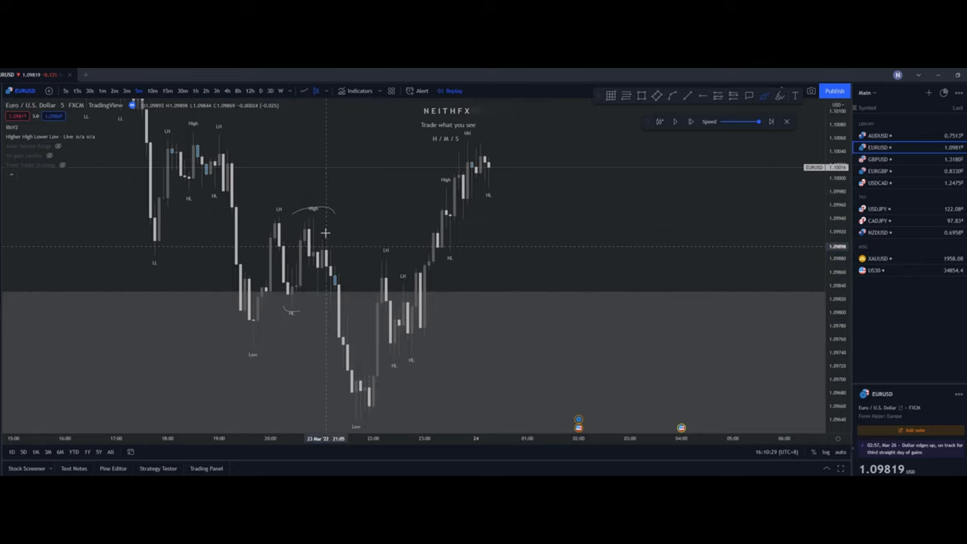
{"action": "mouse_move", "coordinate": [290, 308]}
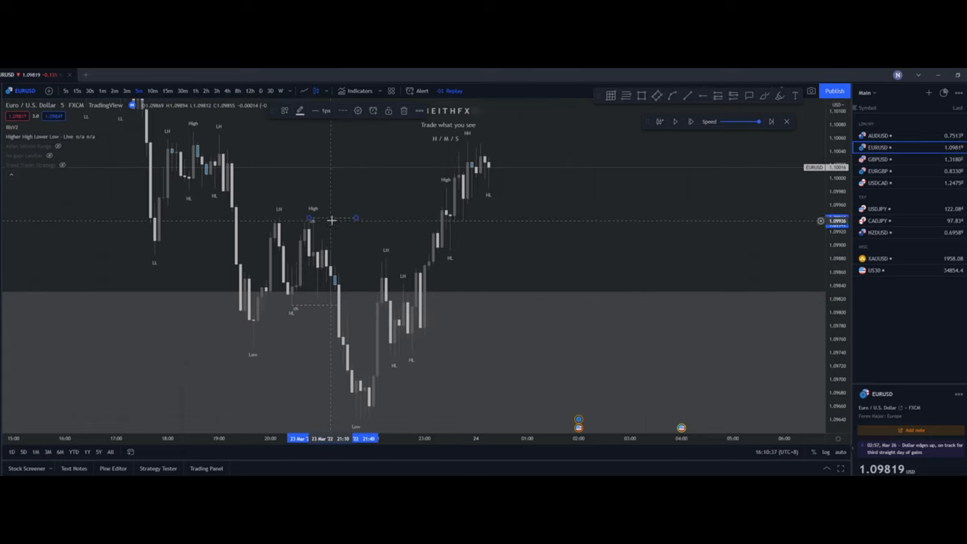
{"action": "mouse_move", "coordinate": [335, 203]}
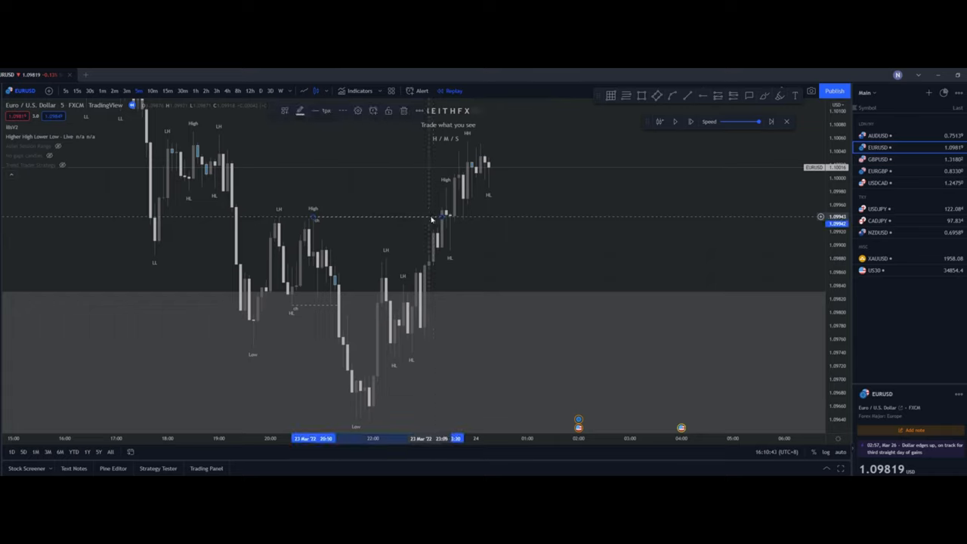
Right-click the EURUSD 5-minute chart near the 23 March evening swings
{"action": "right_click", "coordinate": [446, 216]}
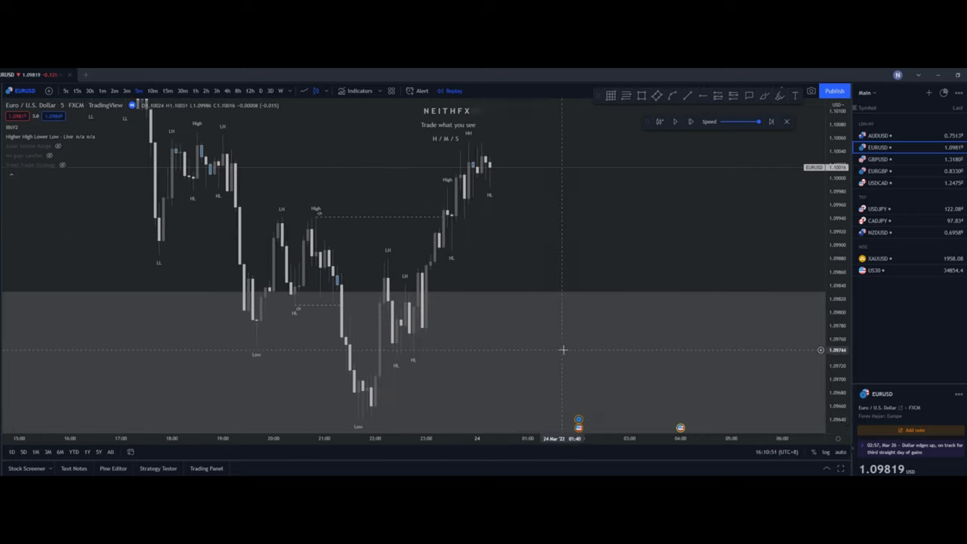
{"action": "mouse_move", "coordinate": [599, 161]}
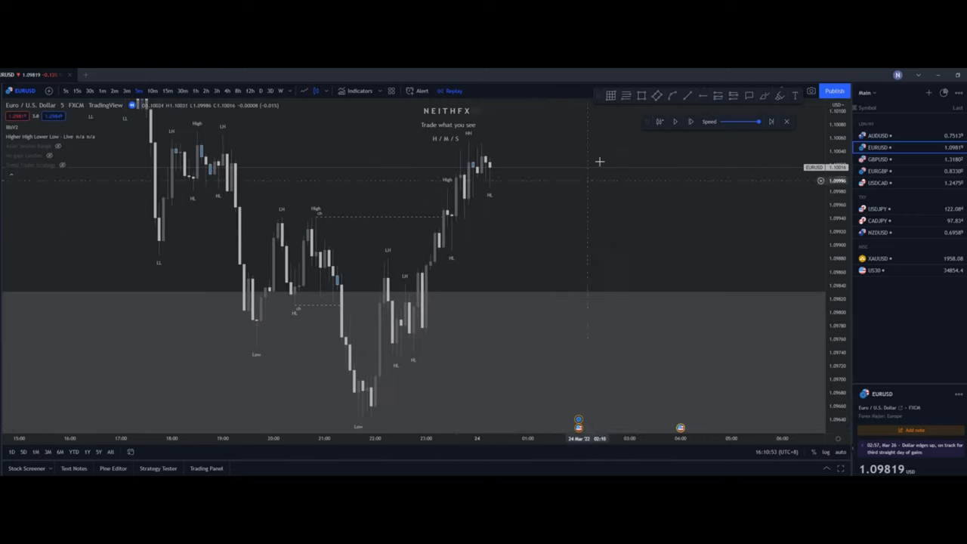
{"action": "mouse_move", "coordinate": [463, 259]}
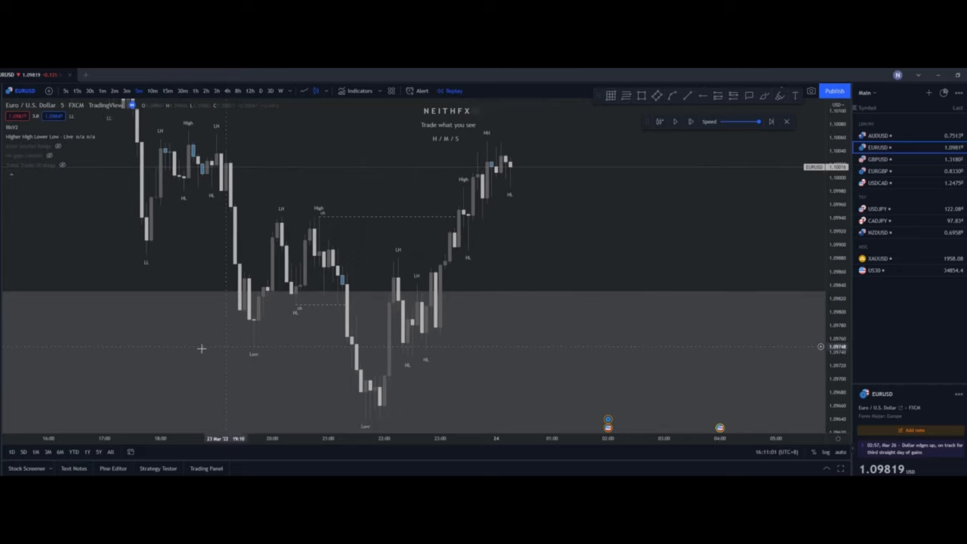
{"action": "mouse_move", "coordinate": [304, 188]}
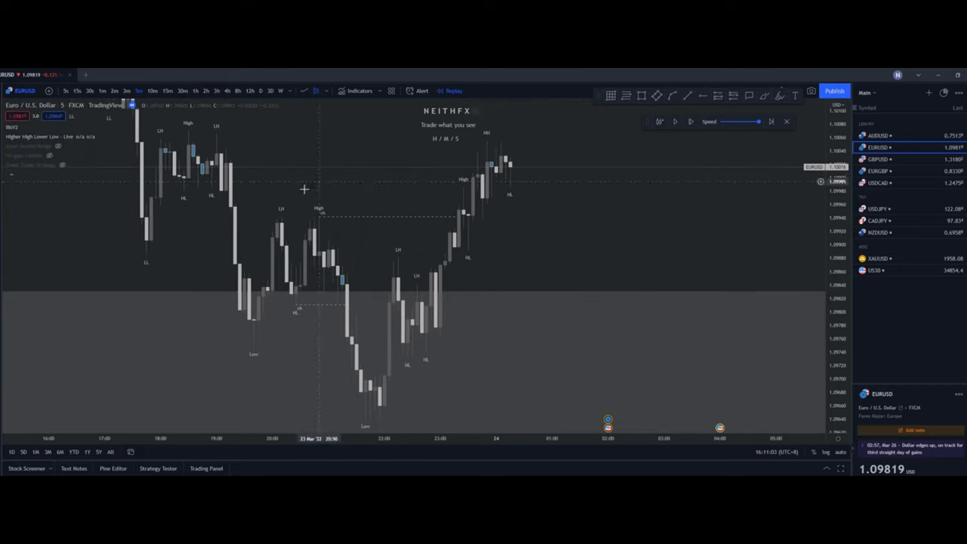